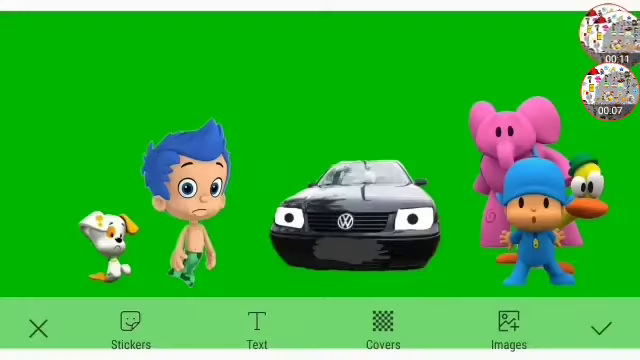
- Drag the cartoon rabbit sticker left, next to the Doodlebops group
{"action": "left_click", "coordinate": [480, 38]}
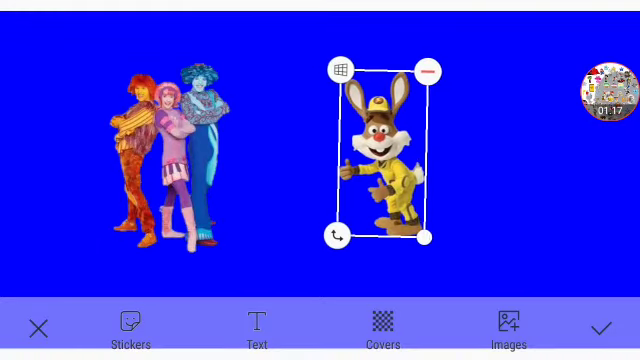
{"action": "left_click_drag", "start_coordinate": [380, 160], "coordinate": [330, 150]}
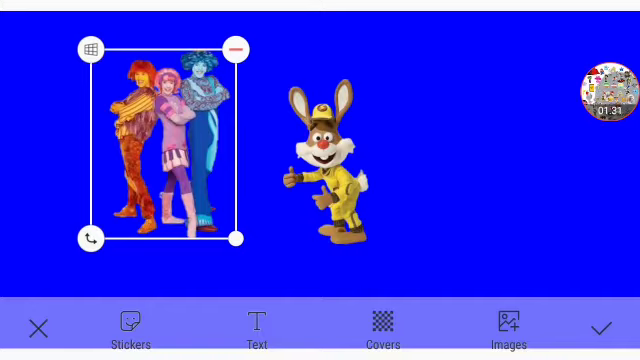
{"action": "left_click", "coordinate": [330, 170]}
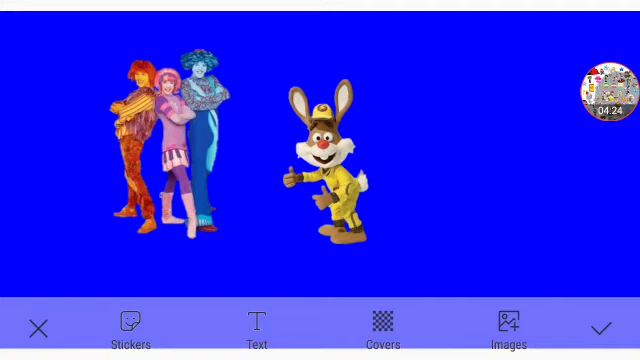
- Delete the rabbit sticker and drag the Doodlebops partly past the left edge
{"action": "left_click", "coordinate": [335, 170]}
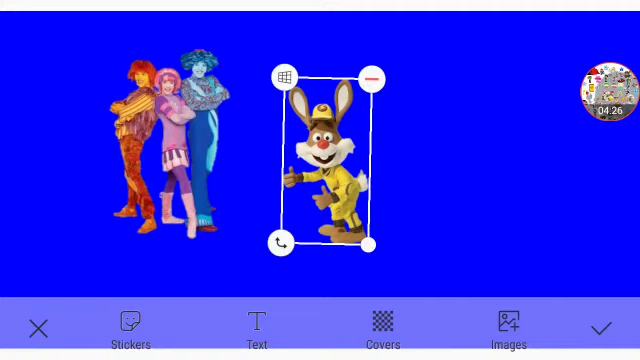
{"action": "left_click", "coordinate": [372, 76]}
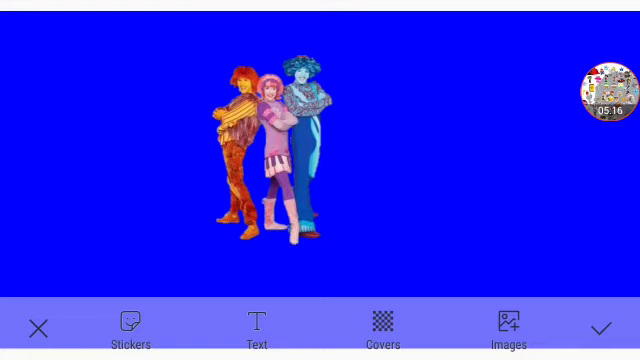
{"action": "left_click", "coordinate": [270, 140]}
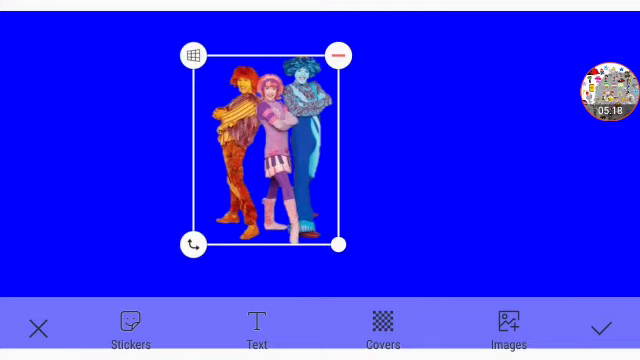
{"action": "left_click_drag", "start_coordinate": [270, 140], "coordinate": [75, 165]}
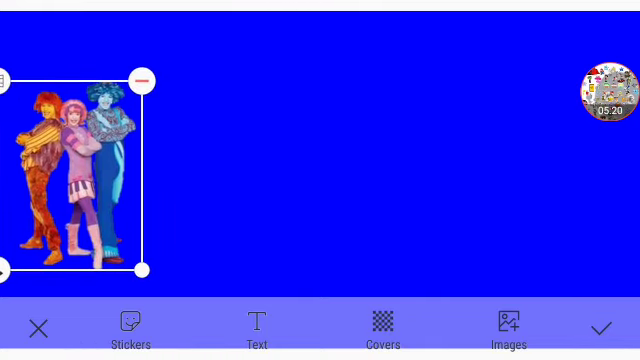